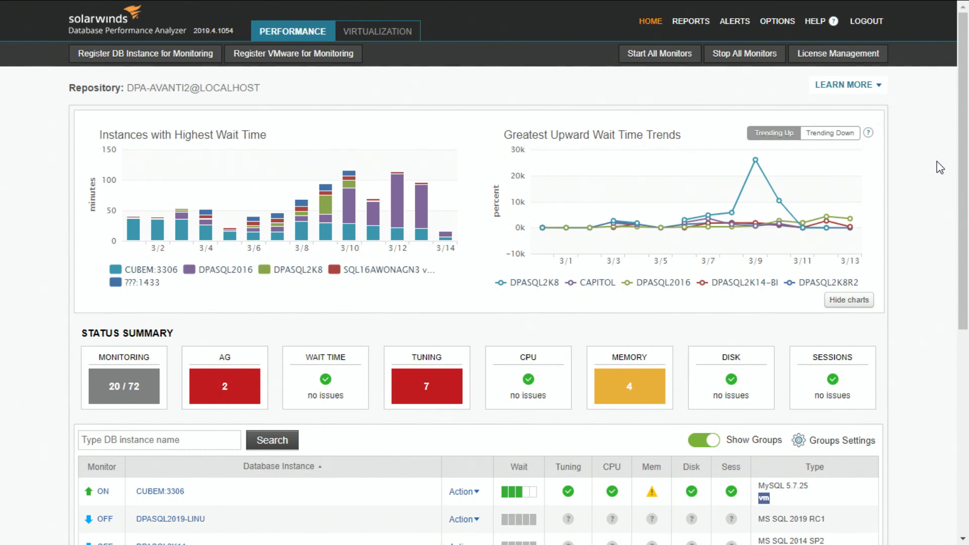
mouse_move(735, 21)
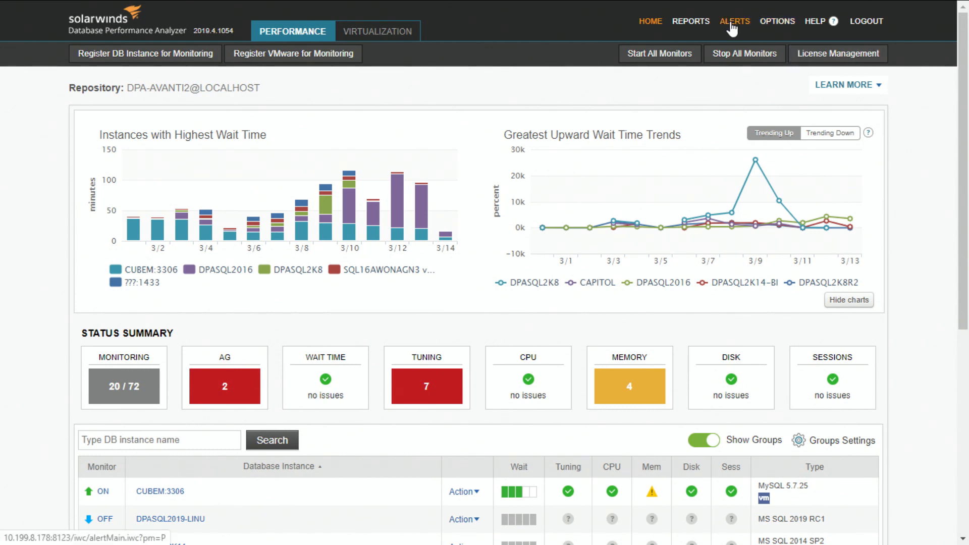
Step: Show the Email Templates list under the Alerts area
left_click(734, 21)
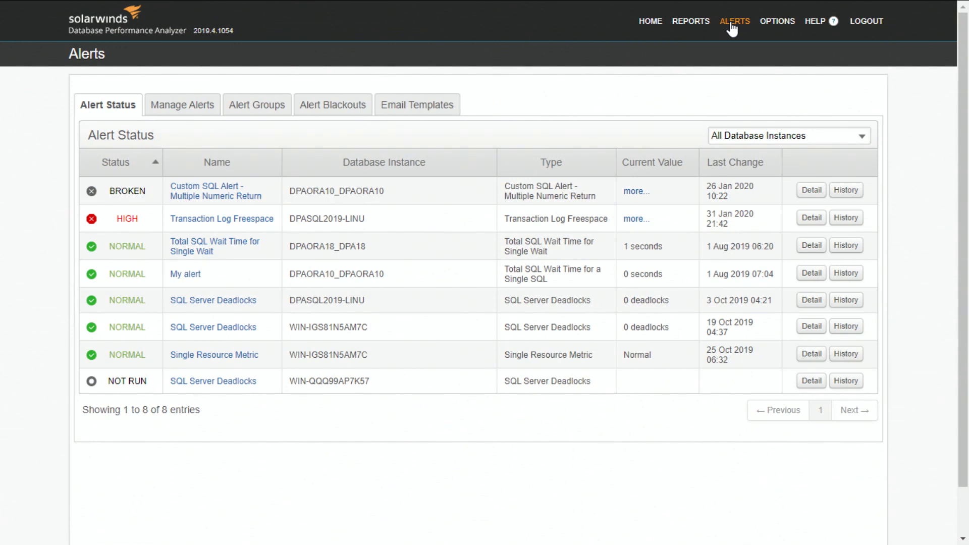
left_click(416, 105)
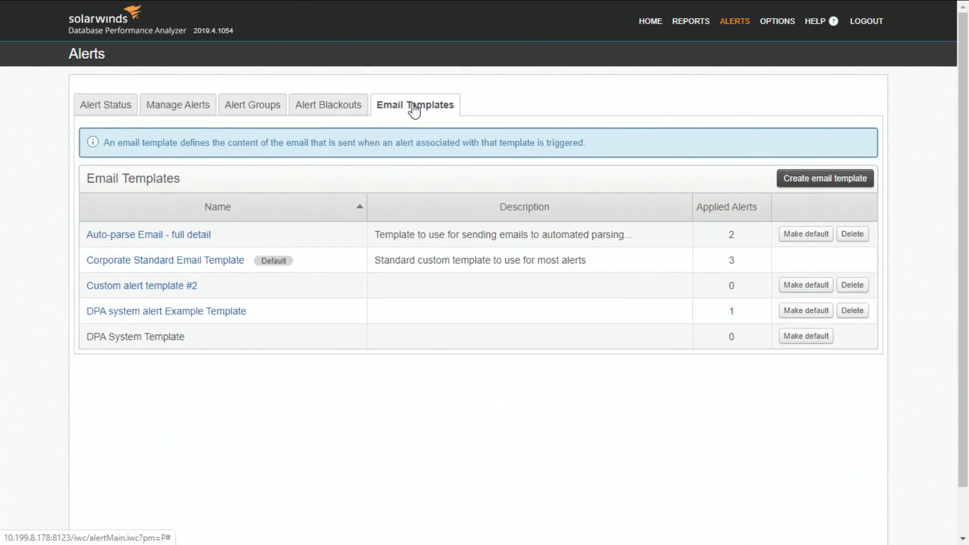
mouse_move(775, 180)
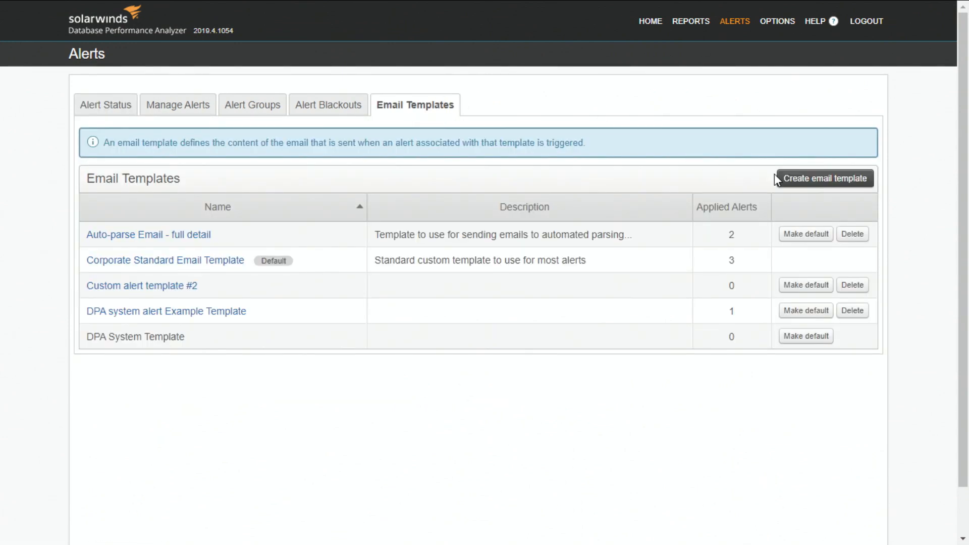
Step: Create an email template named 'Oracle Email Notification', described as 'Report on problems in my Oracle environment'
left_click(823, 178)
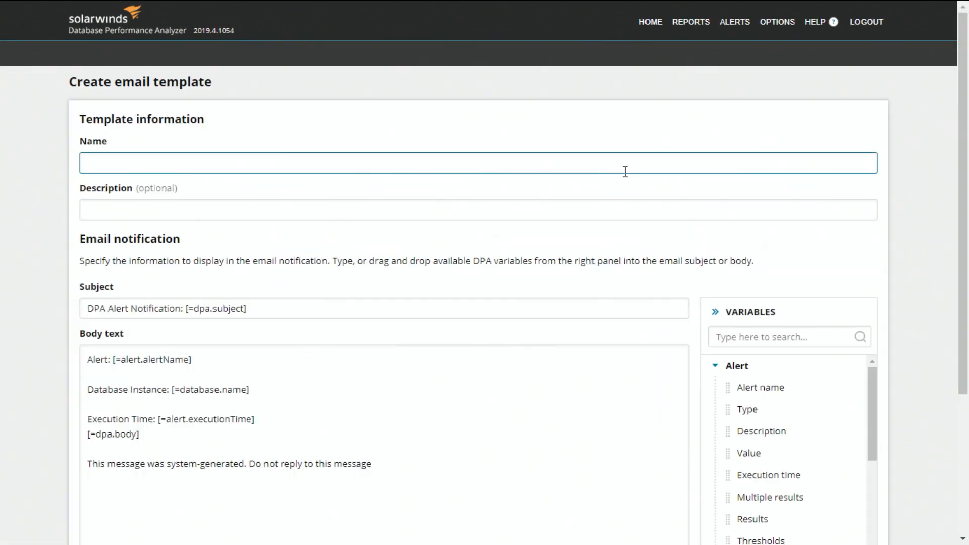
type("Oracle Email")
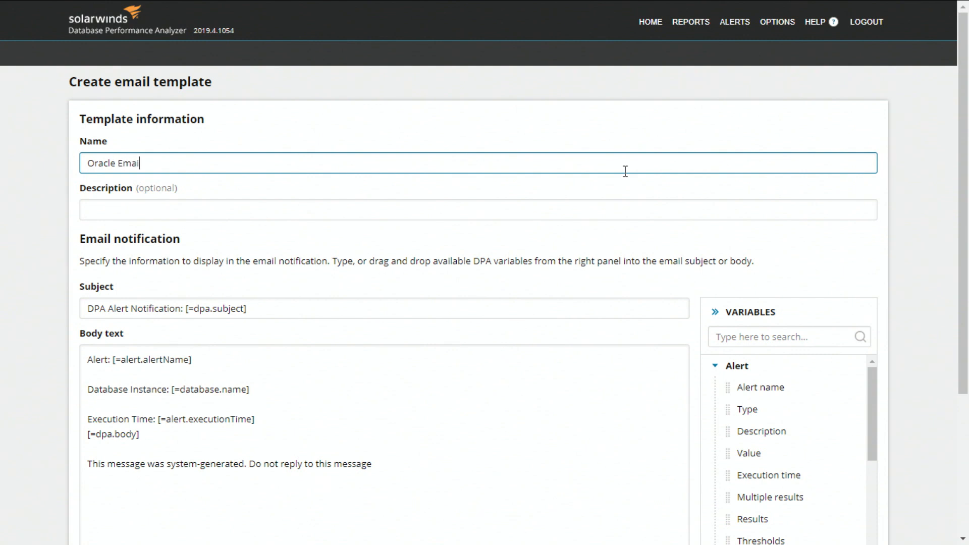
type("Notification")
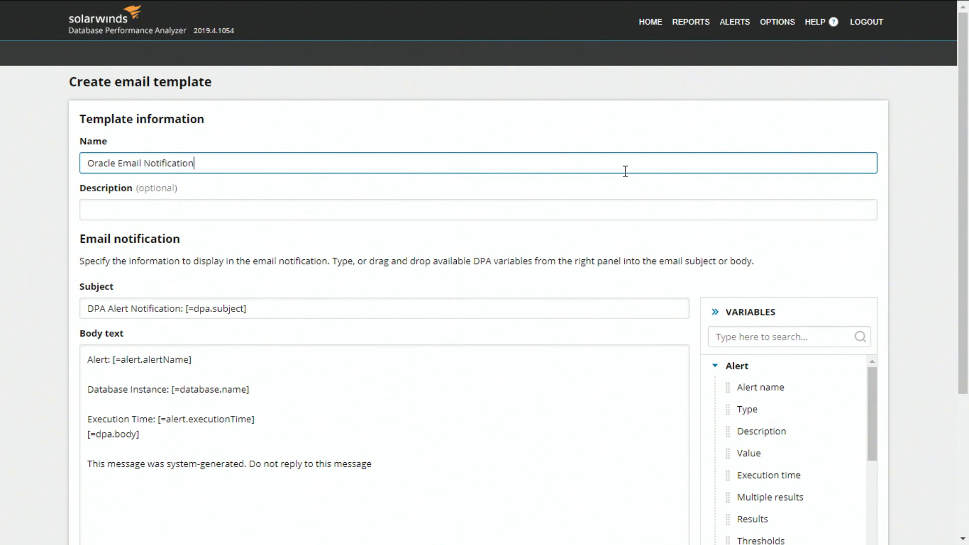
type("Report on problems")
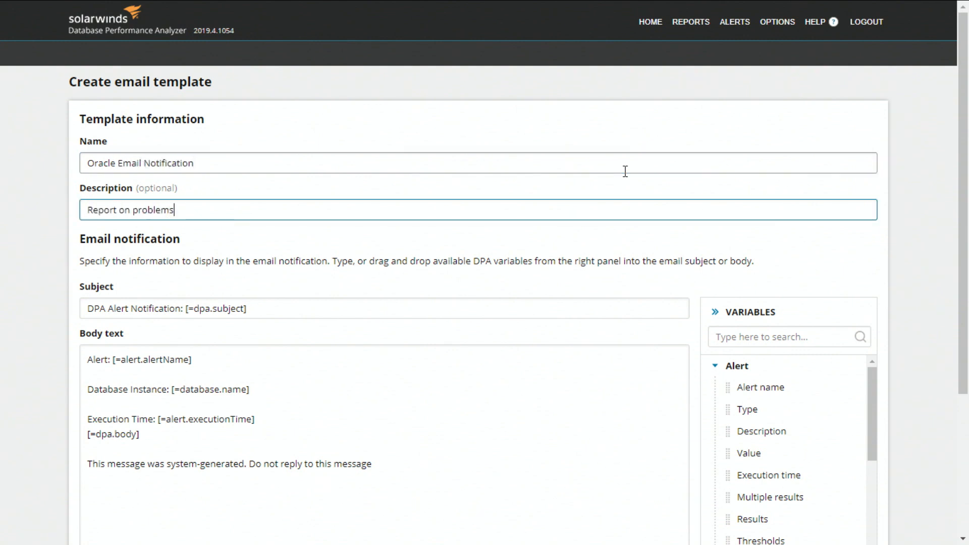
type("in my Oracle environment")
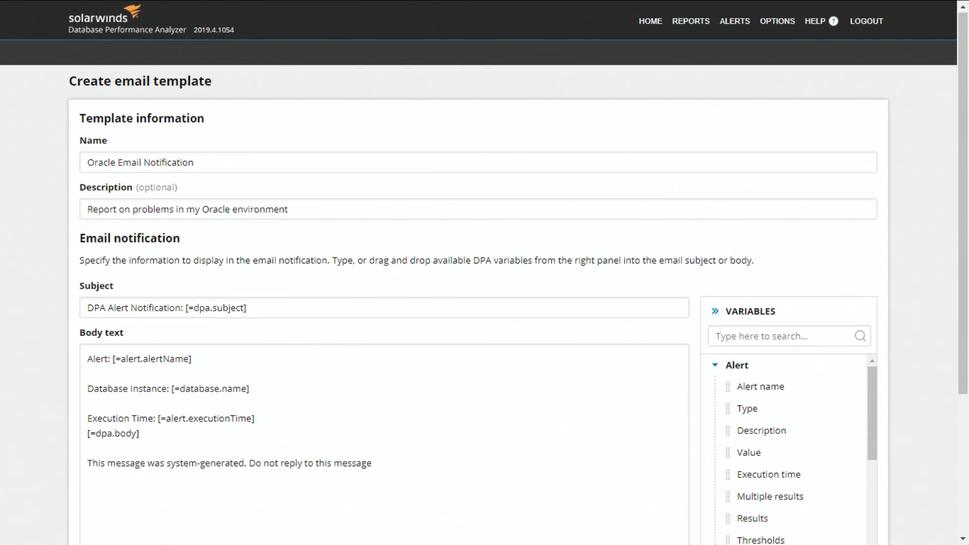
Step: Insert the Thresholds and Alert Group Id variables into the body, then save the template
scroll("down", 3)
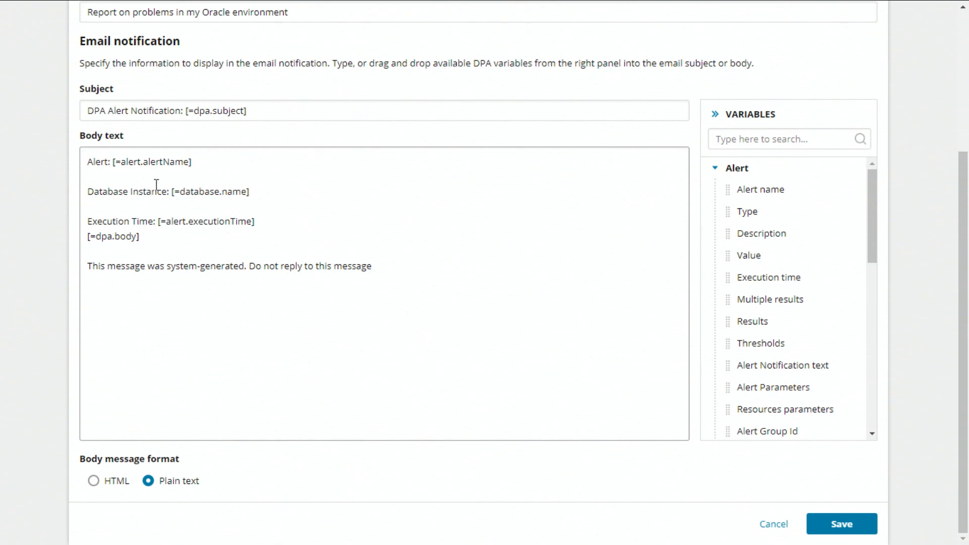
mouse_move(530, 285)
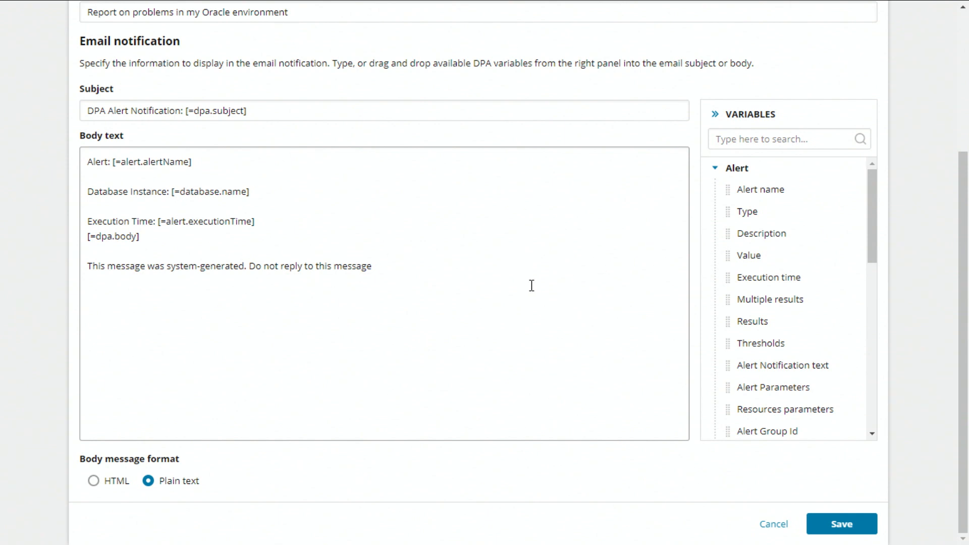
mouse_move(760, 343)
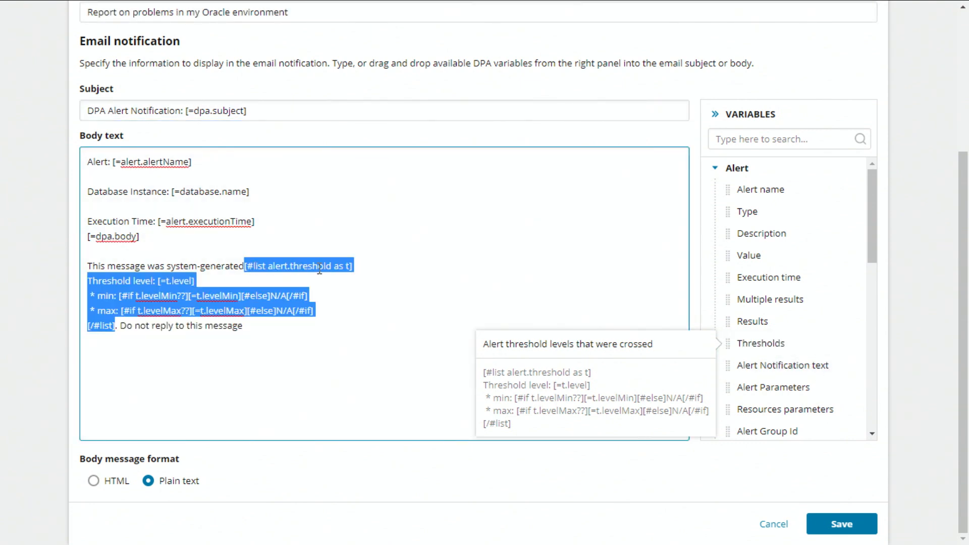
mouse_move(424, 346)
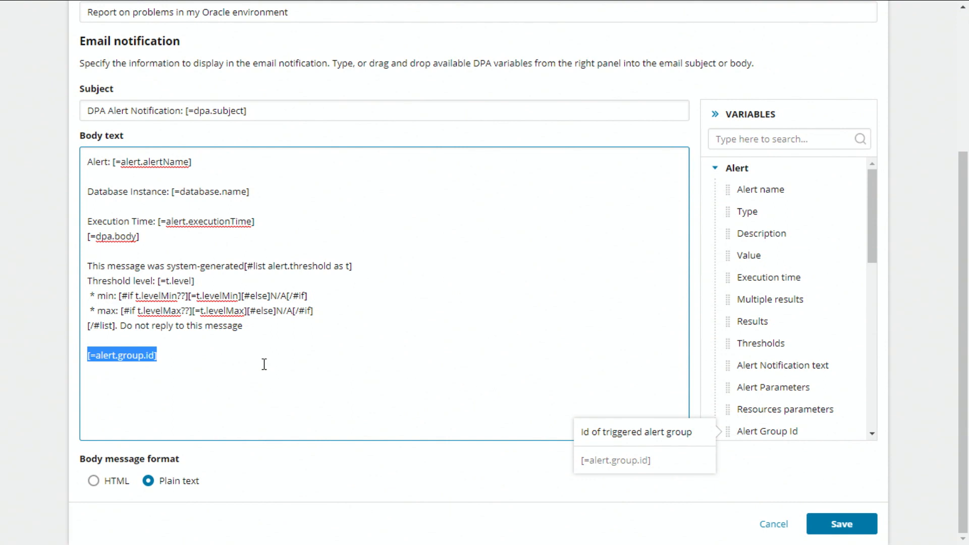
mouse_move(148, 447)
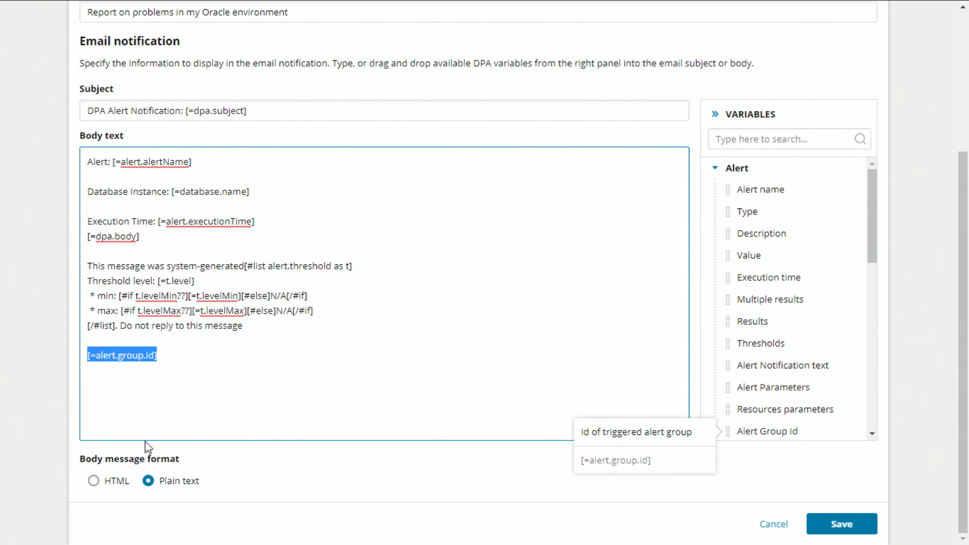
mouse_move(93, 481)
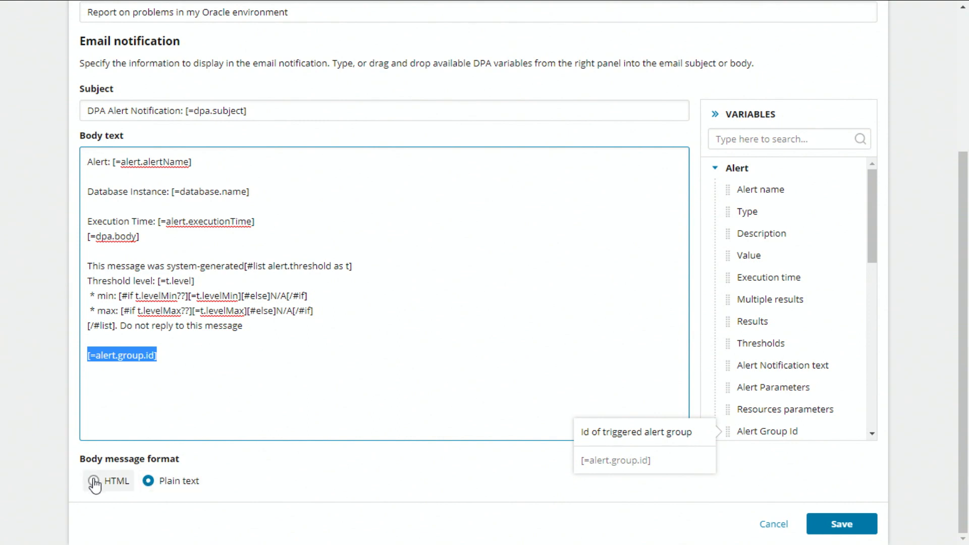
left_click(93, 481)
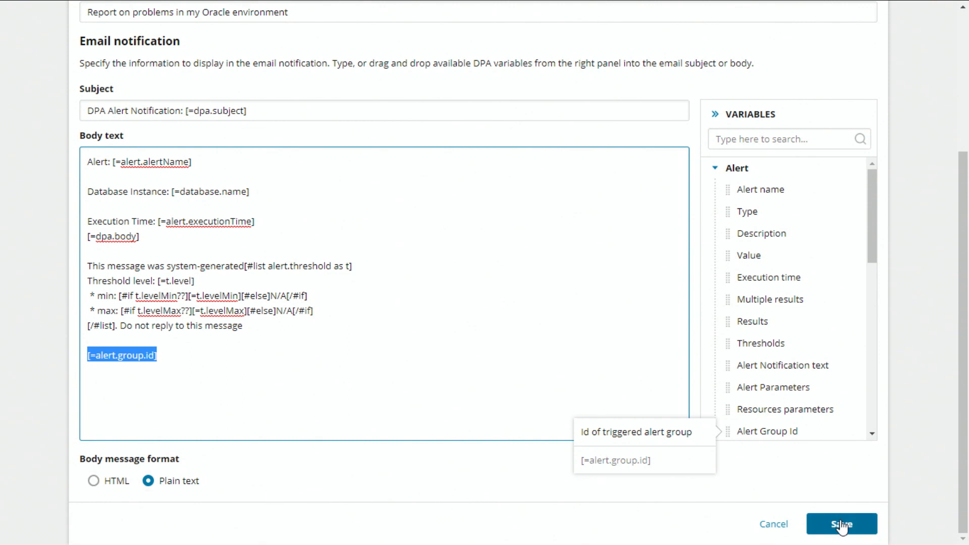
left_click(841, 523)
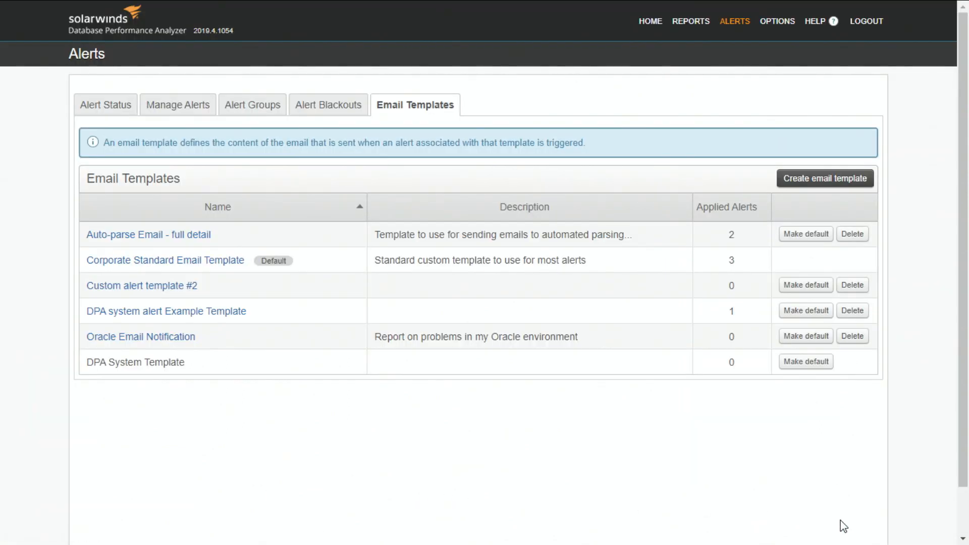